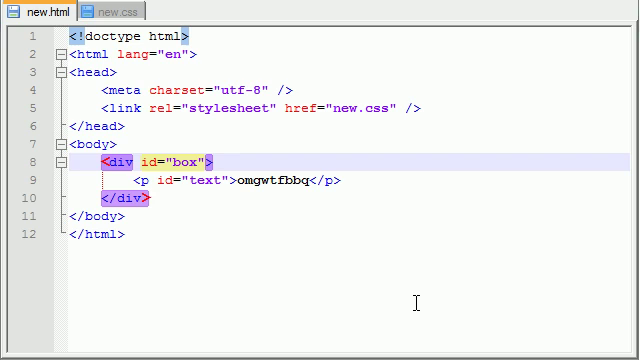
mouse_move(245, 138)
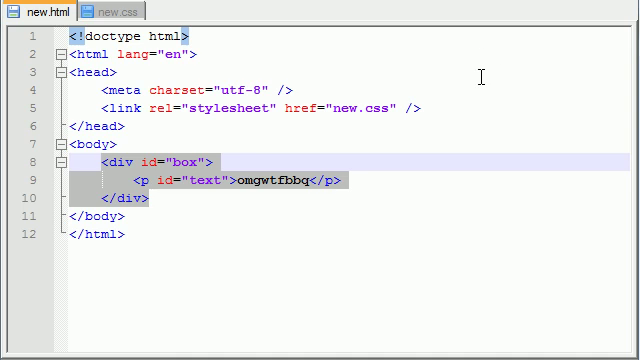
Select all the new.html markup, then bring the new.css stylesheet back on screen
key(ctrl+a)
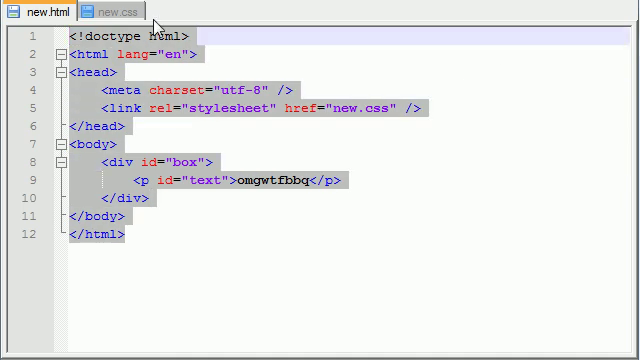
click(119, 10)
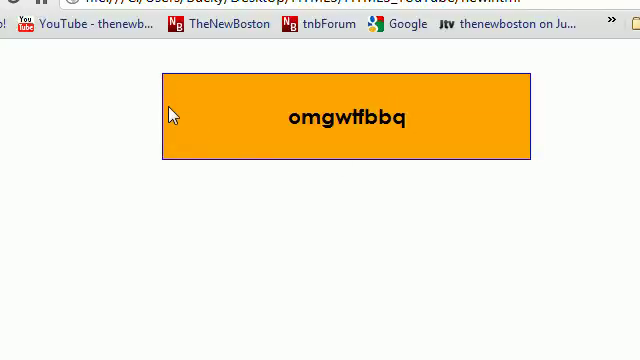
mouse_move(474, 82)
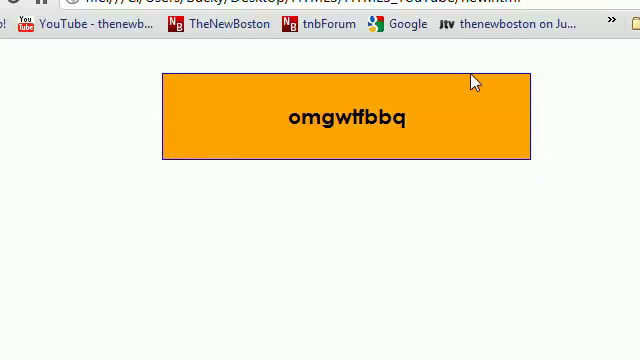
mouse_move(534, 214)
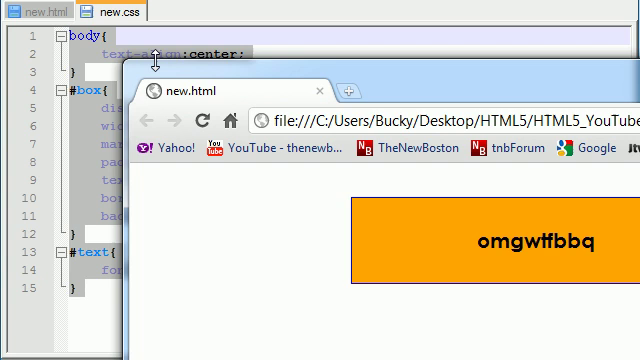
mouse_move(118, 67)
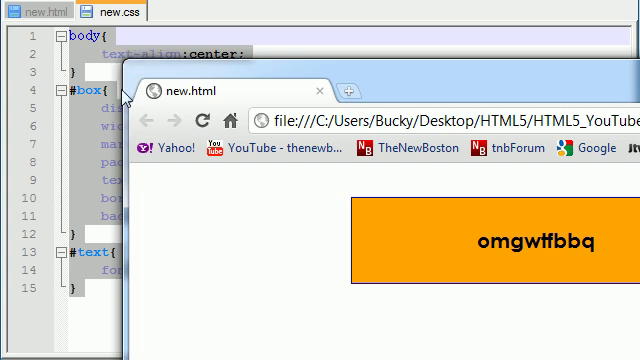
mouse_move(120, 92)
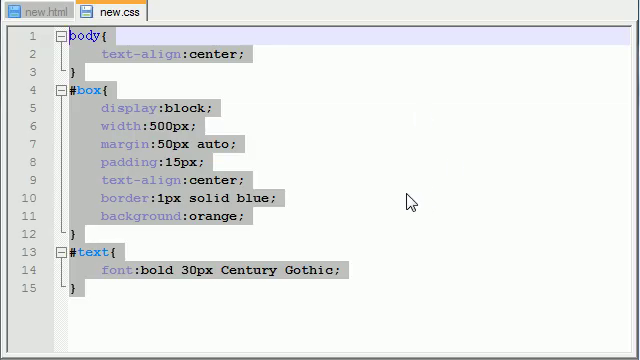
mouse_move(405, 202)
text(-webkit)
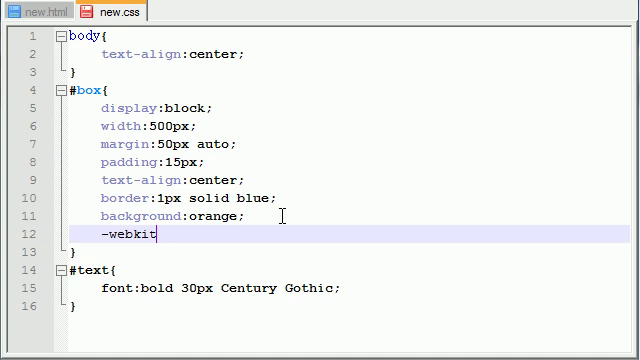
Type -webkit-border-radius:25px; into the #box rule after background:orange
text(-)
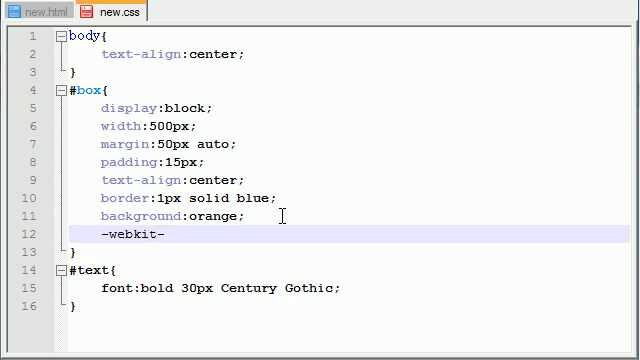
text(border-)
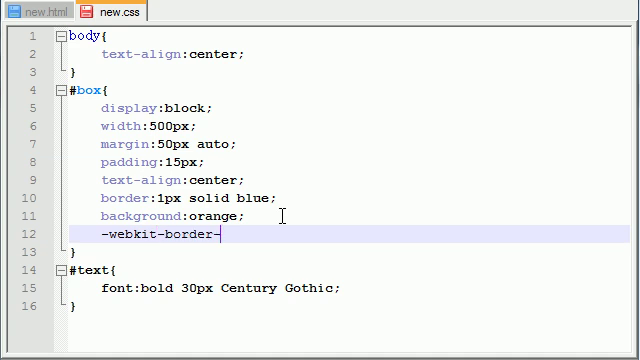
text(radius:)
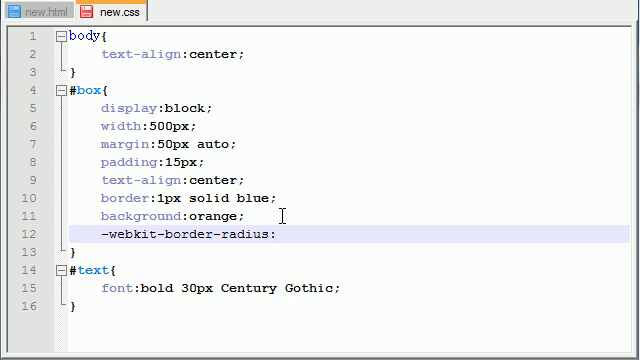
text(25)
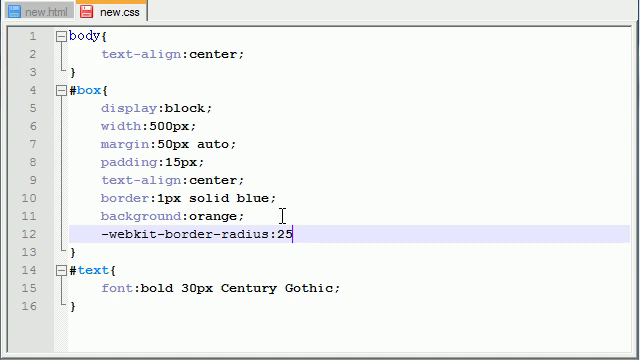
text(p)
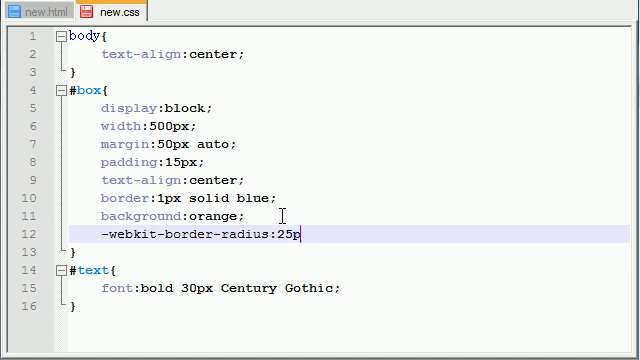
text(x;)
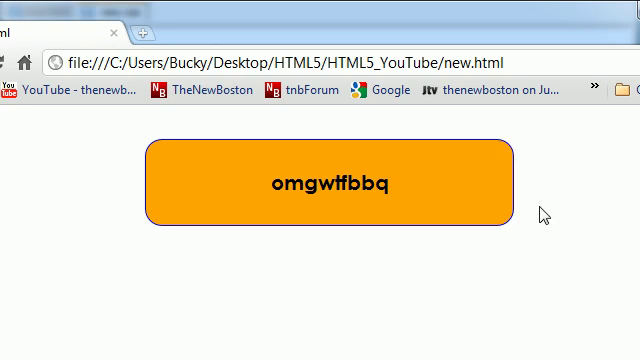
mouse_move(628, 263)
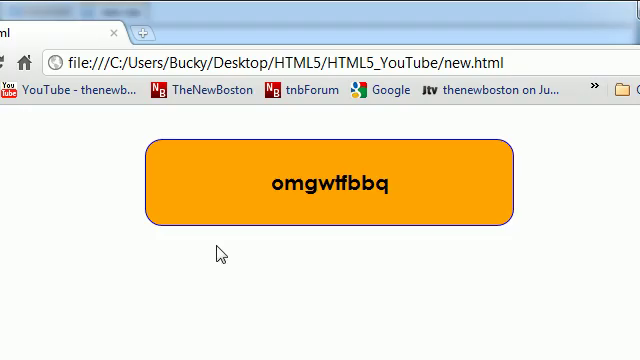
mouse_move(375, 263)
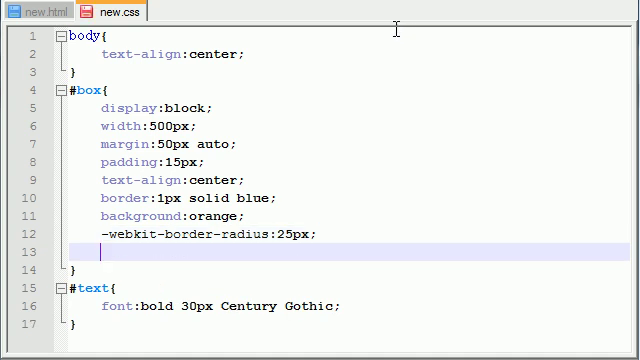
Start a -webkit-box-shadow declaration in #box with color rgb(110,110,110)
text(-)
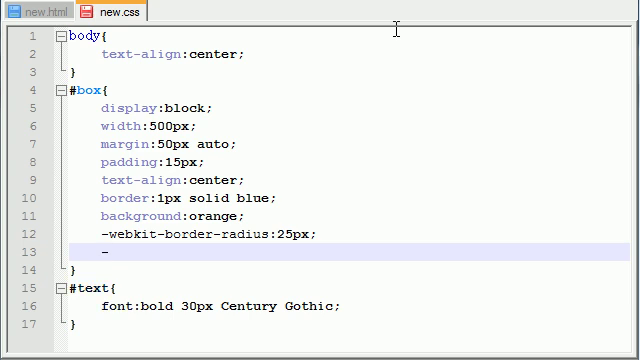
text(webskit)
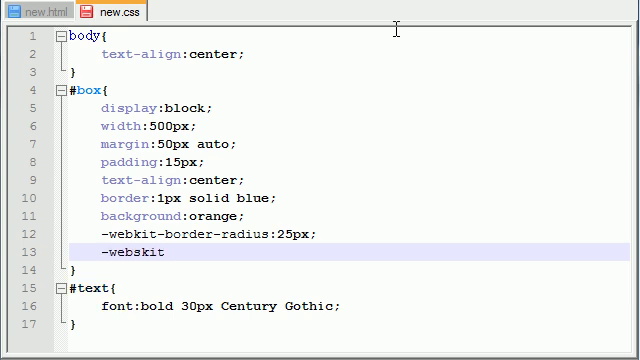
text(-box)
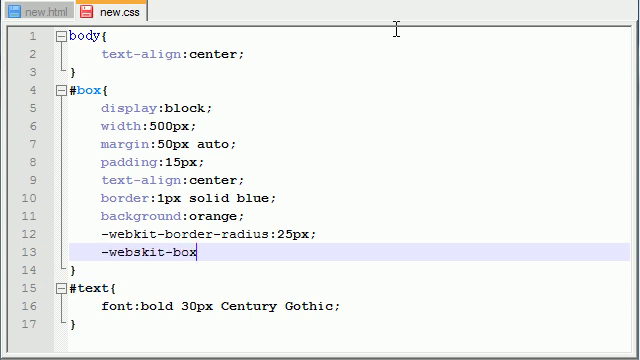
text(-shadow)
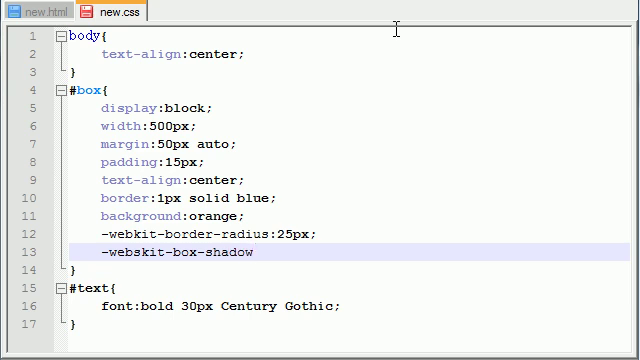
text(:)
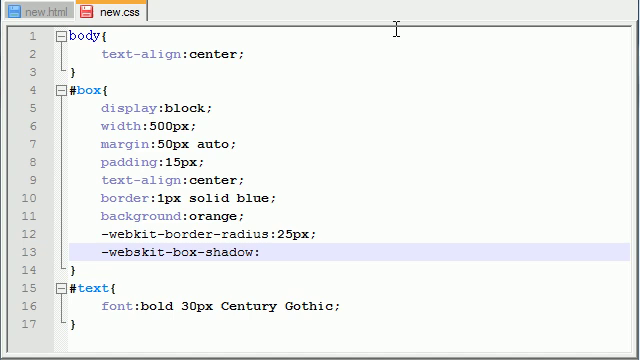
text(r)
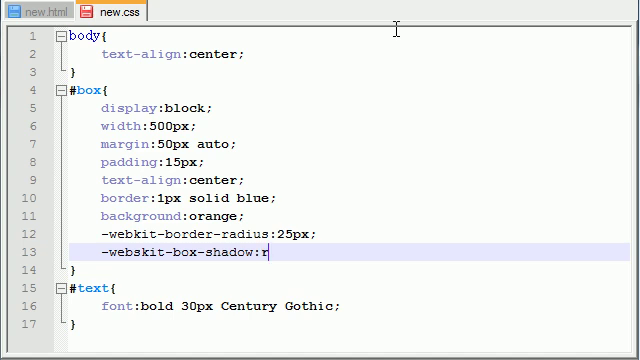
text(gb))
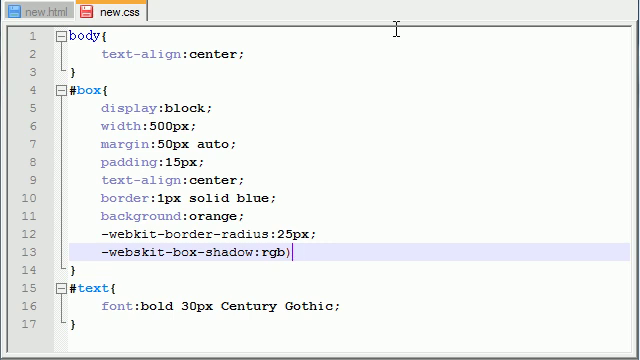
text())
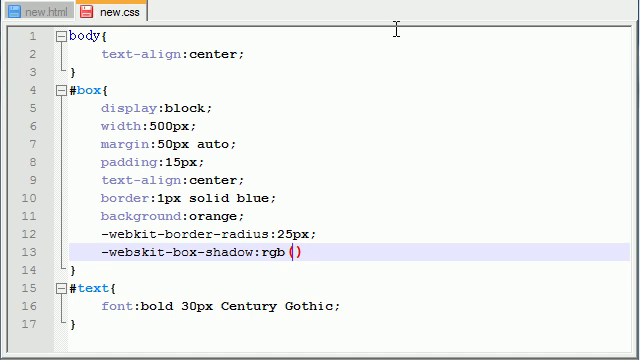
text(110,110,110)
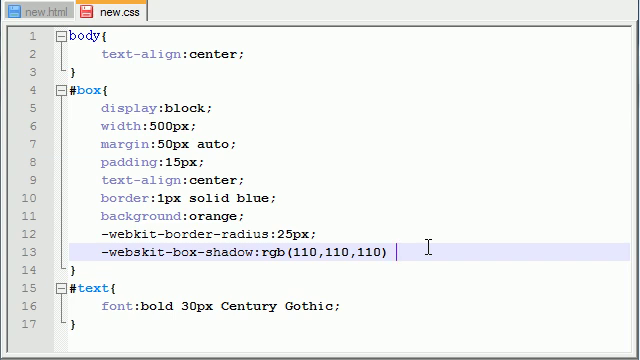
Give the box-shadow offsets of 8px right and 8px down
text(8)
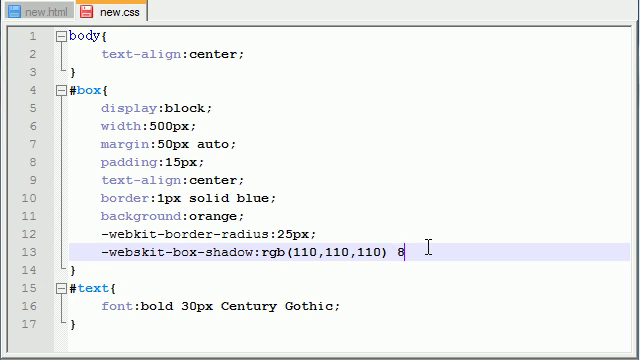
text(px)
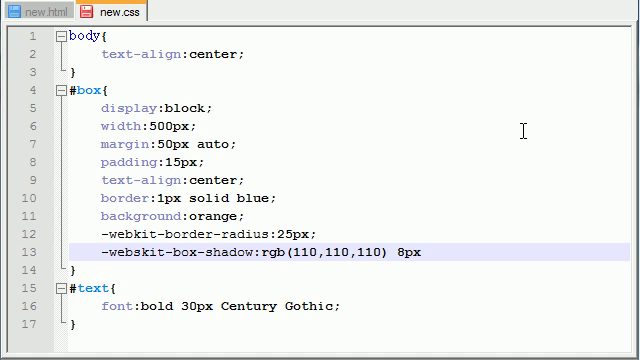
text(8)
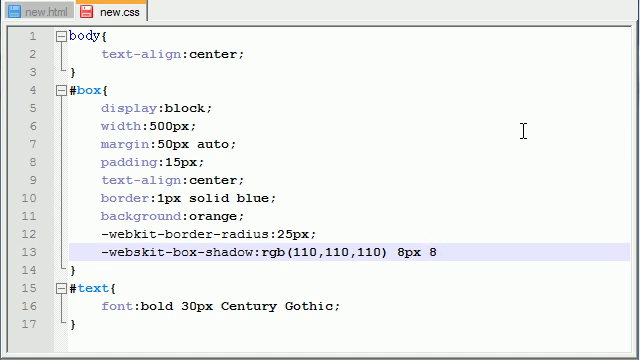
text(8px)
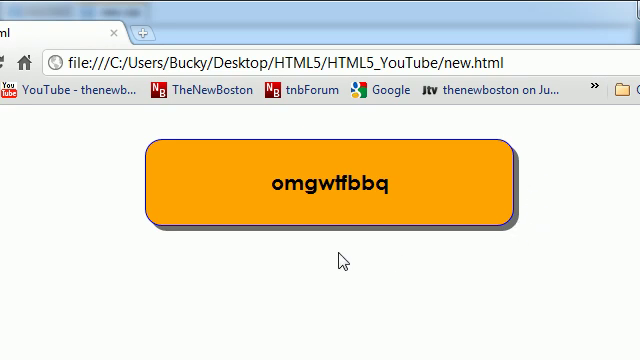
mouse_move(532, 160)
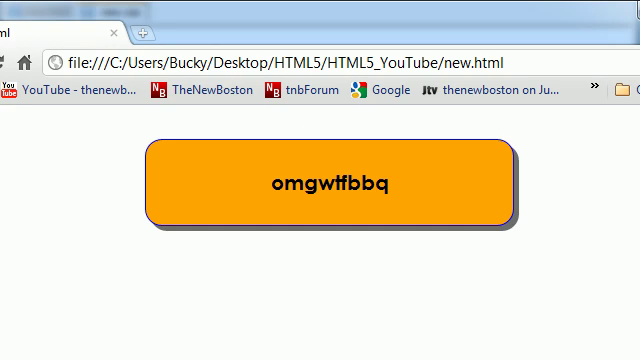
mouse_move(608, 155)
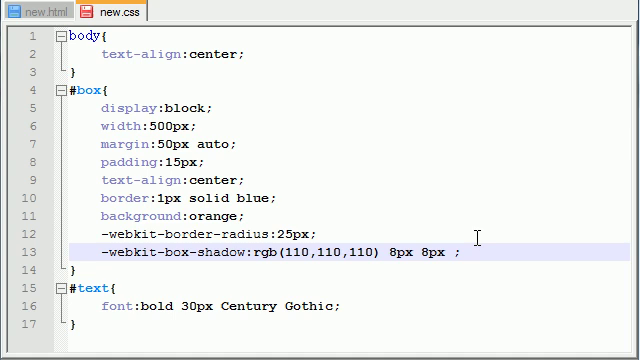
Append an 8px blur value to the -webkit-box-shadow line
text(8px)
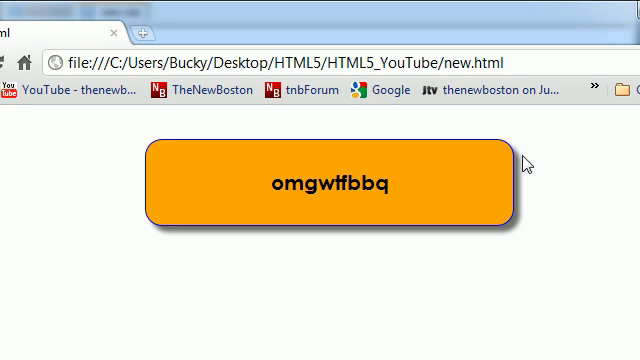
mouse_move(516, 240)
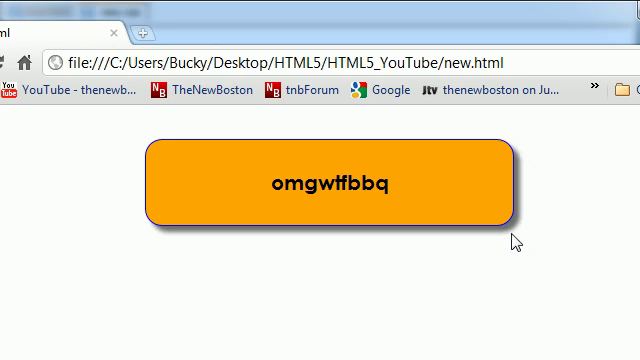
mouse_move(611, 289)
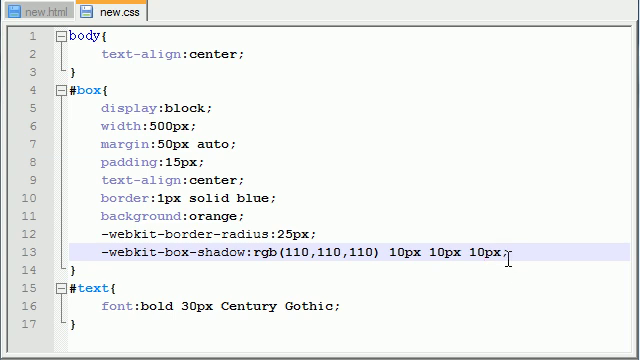
Leave a space after the 10px blur value and return to Notepad++
text(" ")
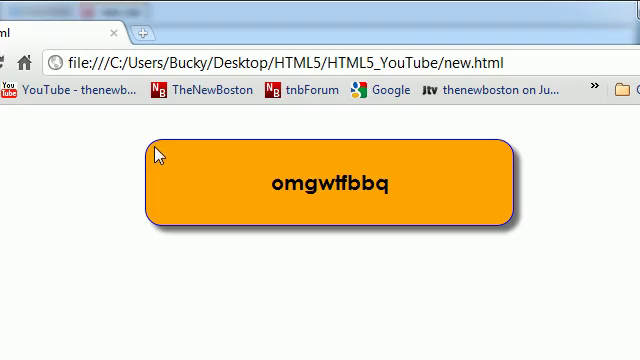
mouse_move(425, 275)
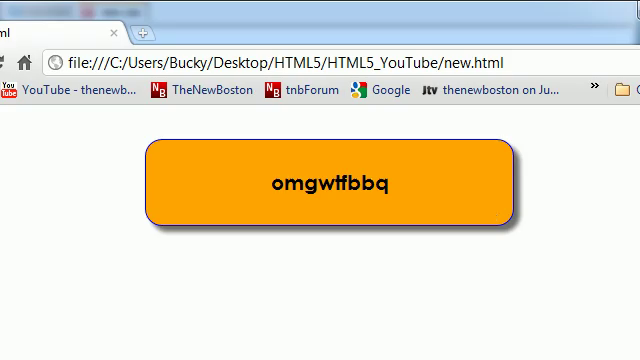
click(115, 11)
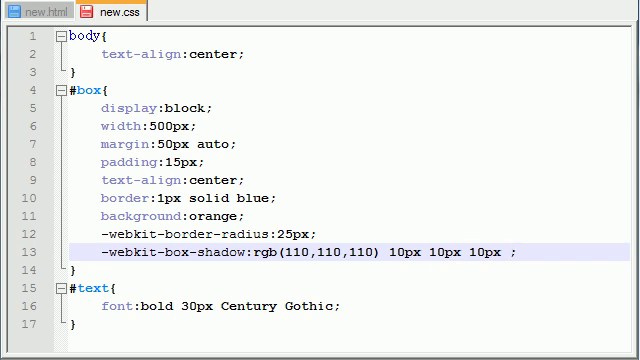
Add the inset keyword to the -webkit-box-shadow value for an inner shadow
text(inset)
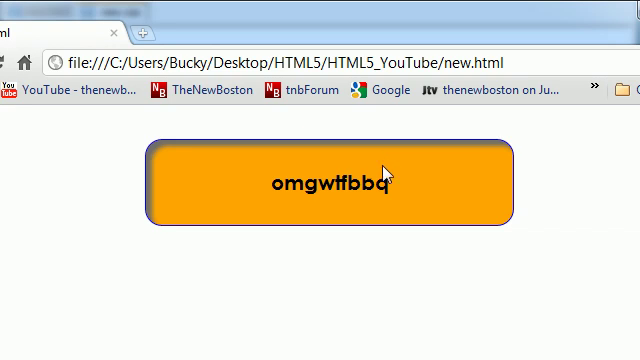
mouse_move(453, 270)
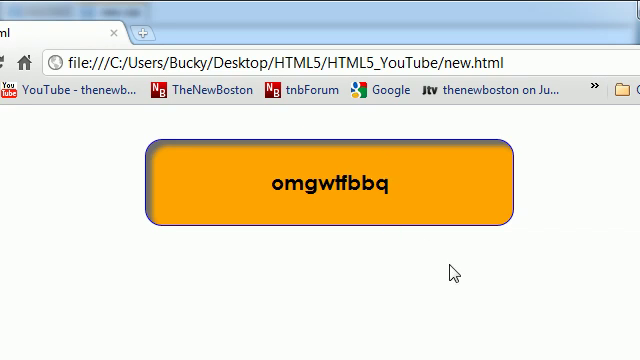